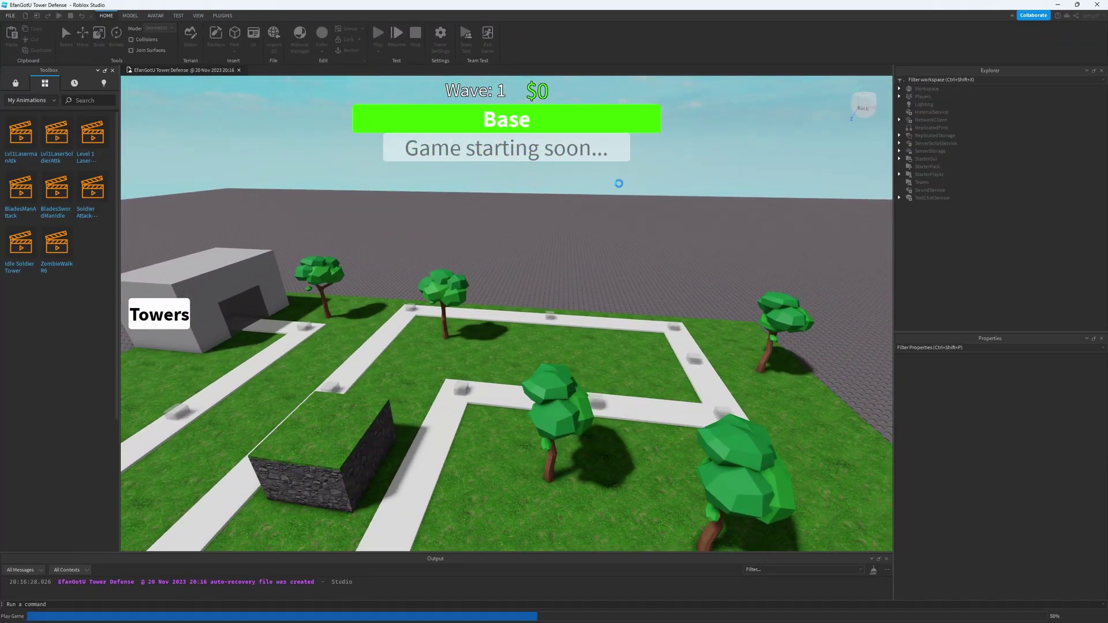
# - Launch a playtest of the tower defense place from the Home tab
pyautogui.click(378, 32)
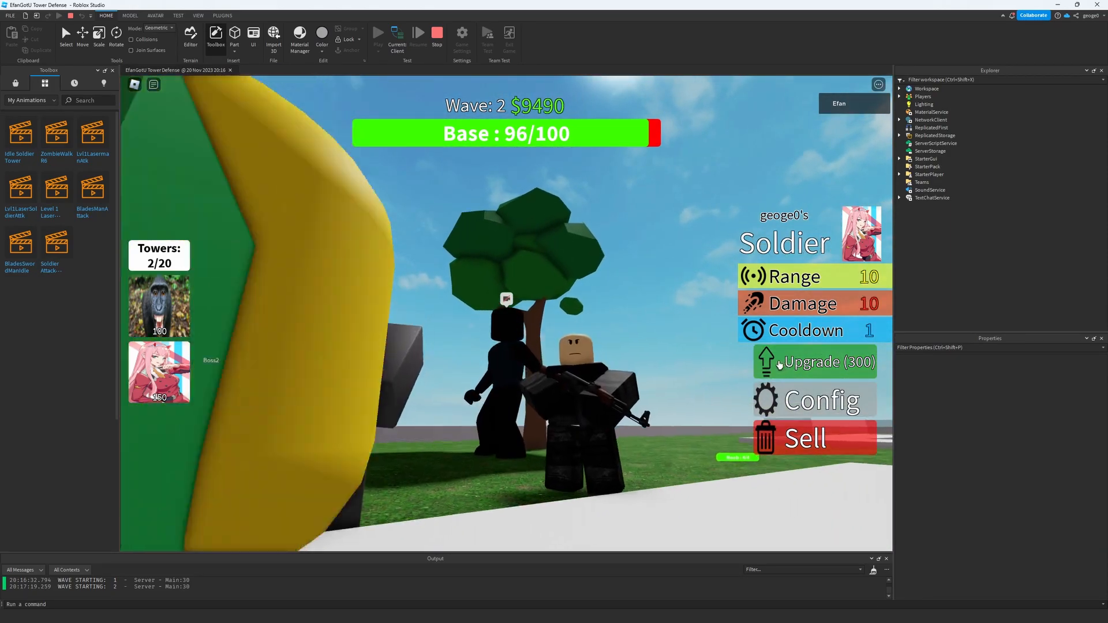
# - Select the LaserSoldier tower and upgrade it to LaserMAN for $100
pyautogui.click(814, 361)
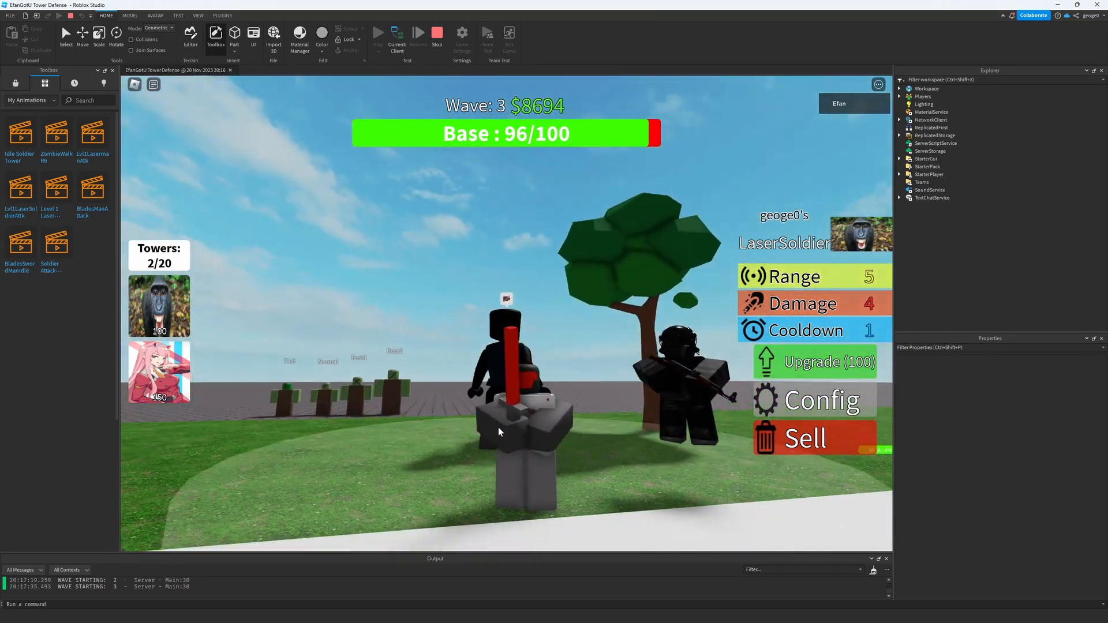
pyautogui.click(814, 361)
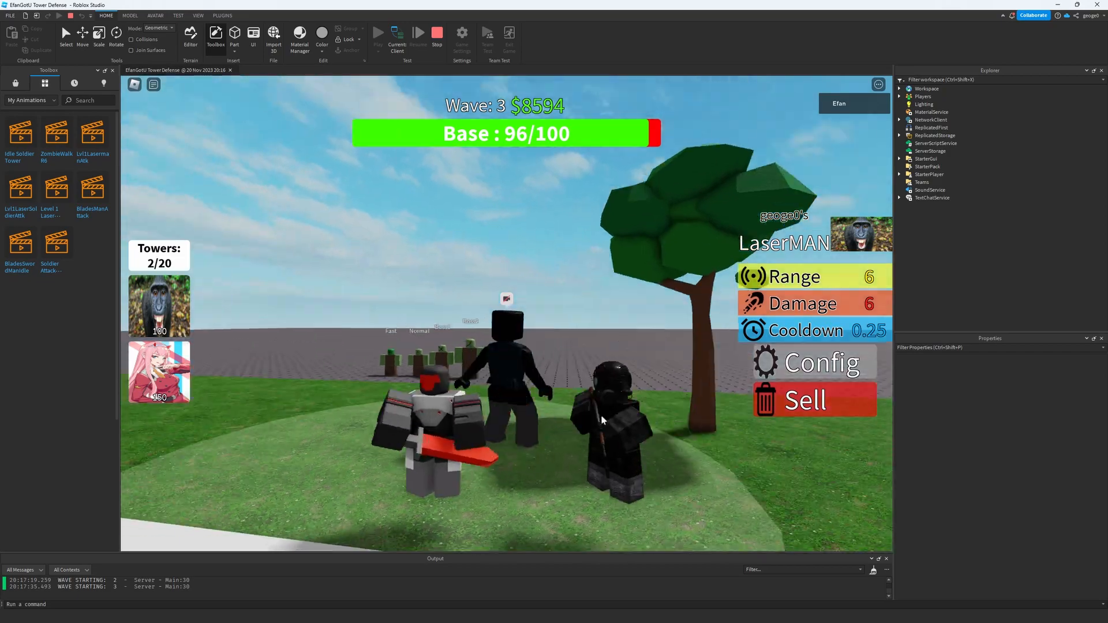